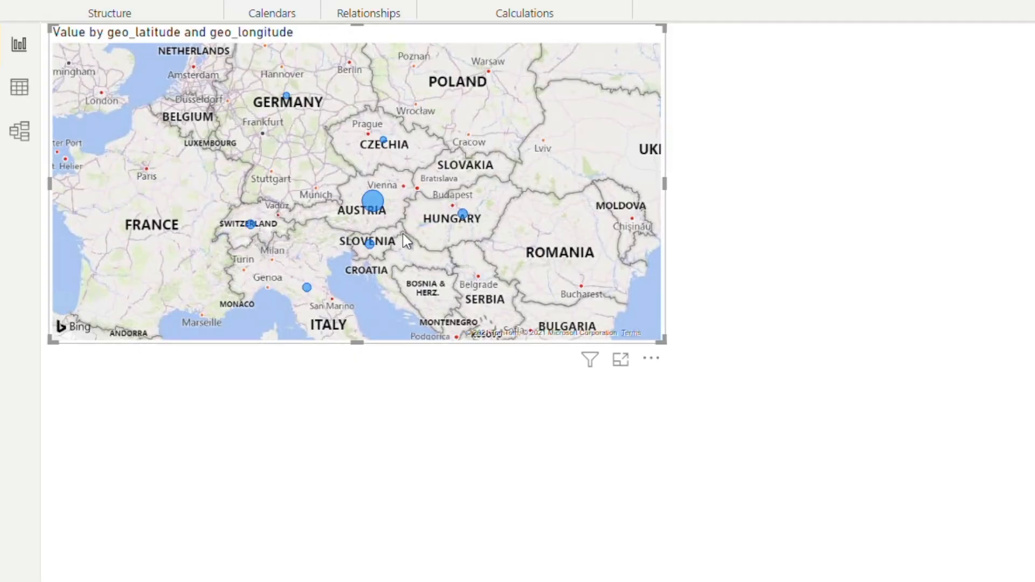
pyautogui.moveTo(380, 214)
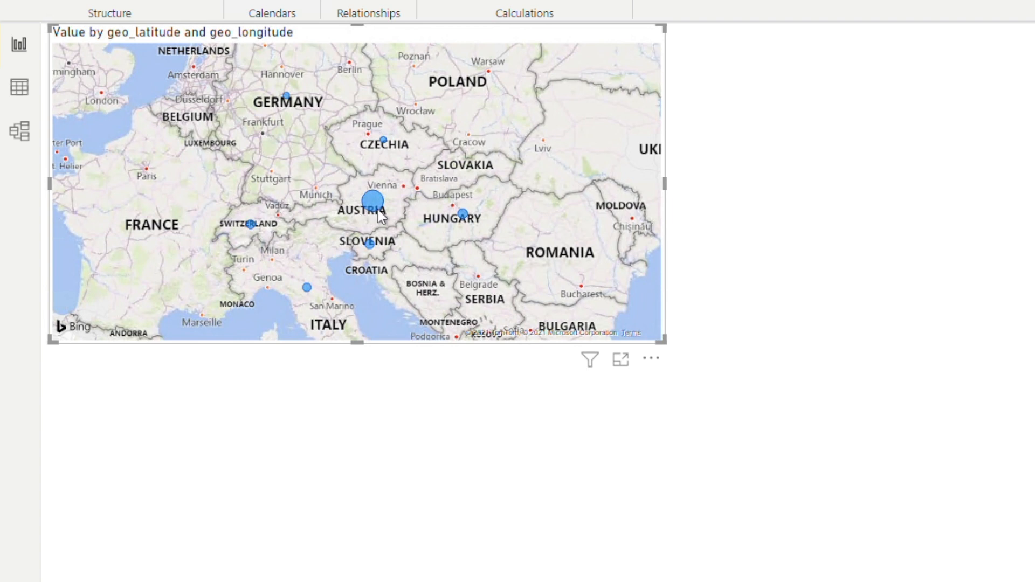